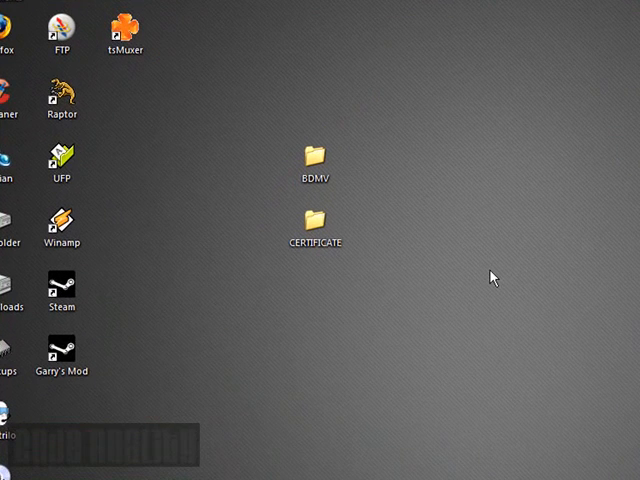
{"action": "mouse_move", "coordinate": [615, 270]}
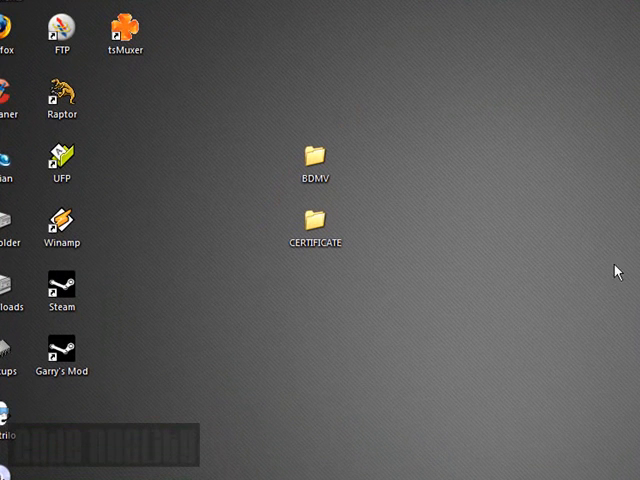
{"action": "mouse_move", "coordinate": [517, 218]}
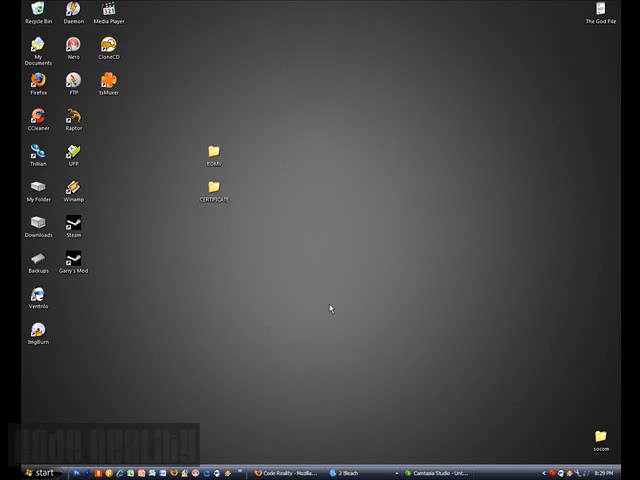
{"action": "mouse_move", "coordinate": [471, 353]}
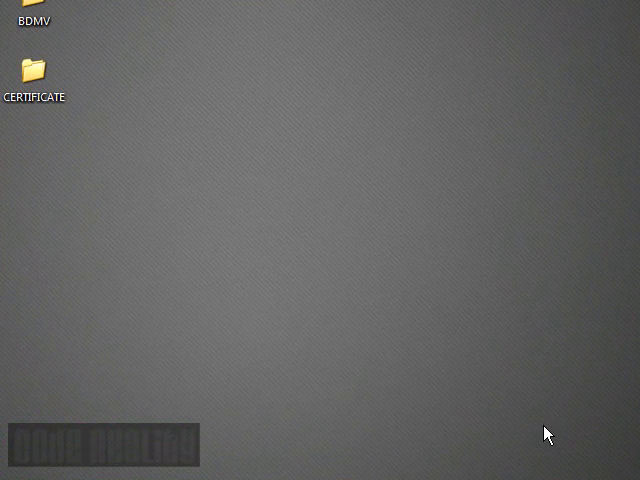
{"action": "mouse_move", "coordinate": [338, 278]}
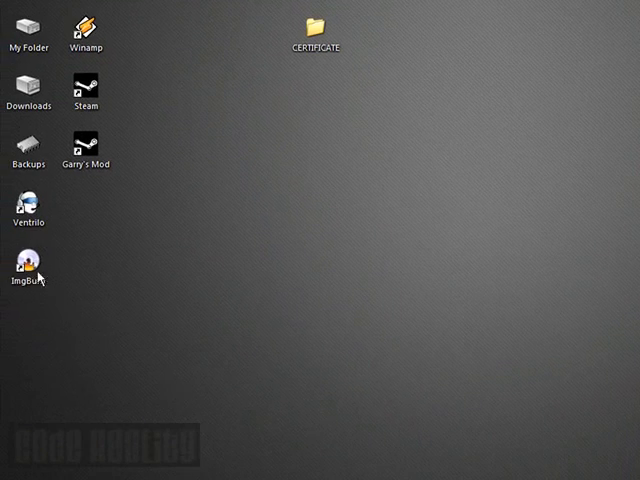
Launch ImgBurn, confirm version 2.4.2.0 in its About box, then close ImgBurn
{"action": "double_click", "coordinate": [28, 272]}
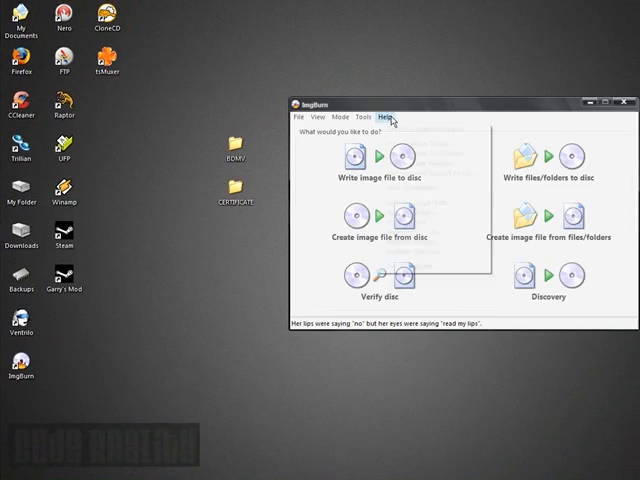
{"action": "left_click", "coordinate": [394, 117]}
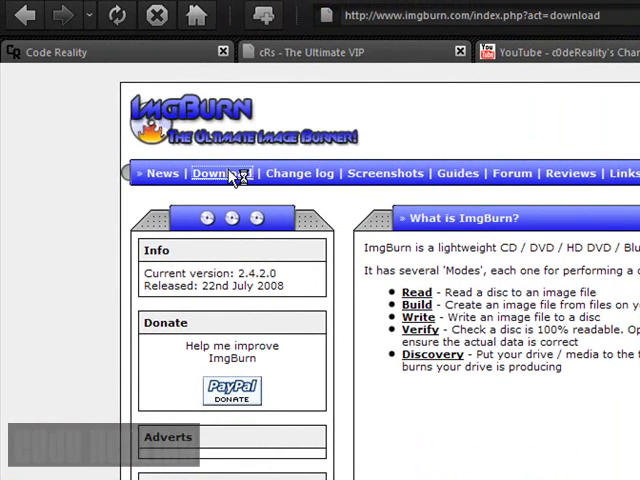
{"action": "left_click", "coordinate": [213, 172]}
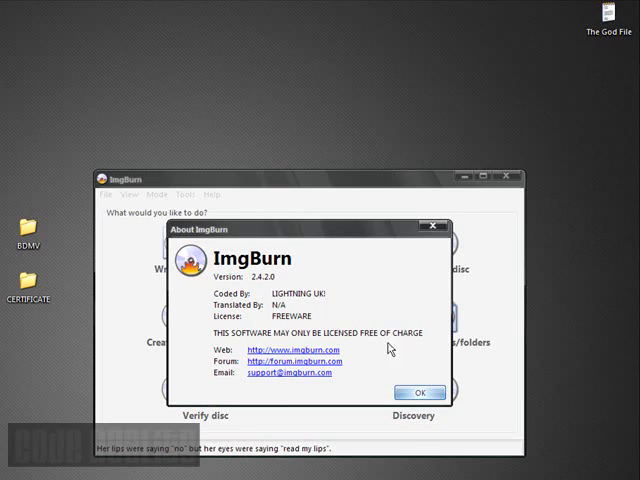
{"action": "left_click", "coordinate": [419, 391]}
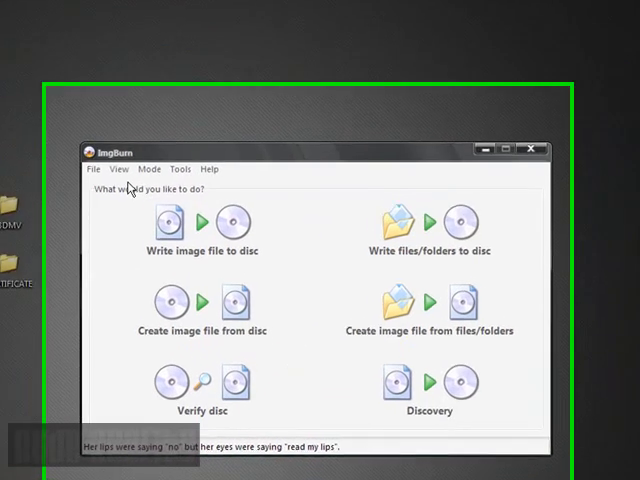
{"action": "left_click", "coordinate": [162, 100]}
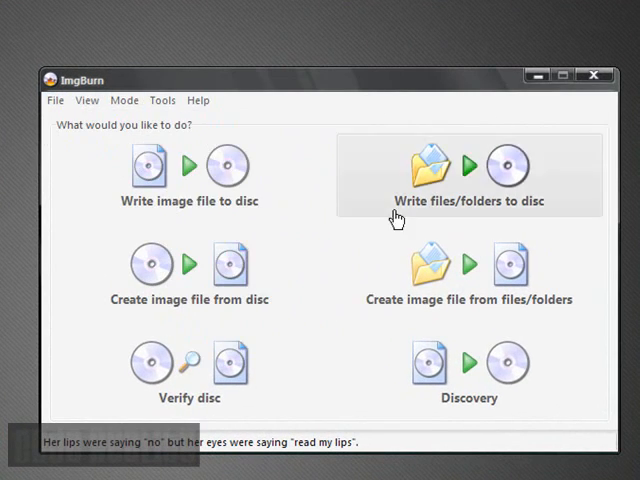
{"action": "mouse_move", "coordinate": [331, 368]}
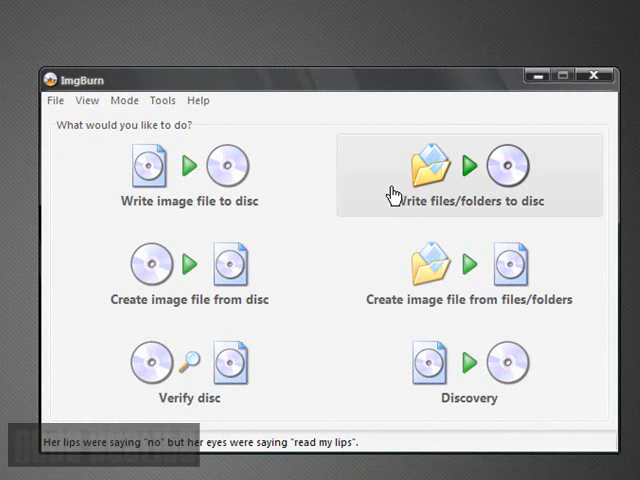
{"action": "mouse_move", "coordinate": [484, 100]}
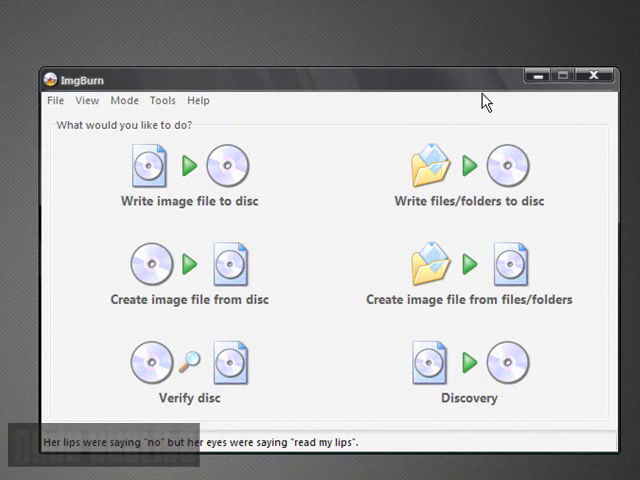
{"action": "left_click", "coordinate": [595, 75]}
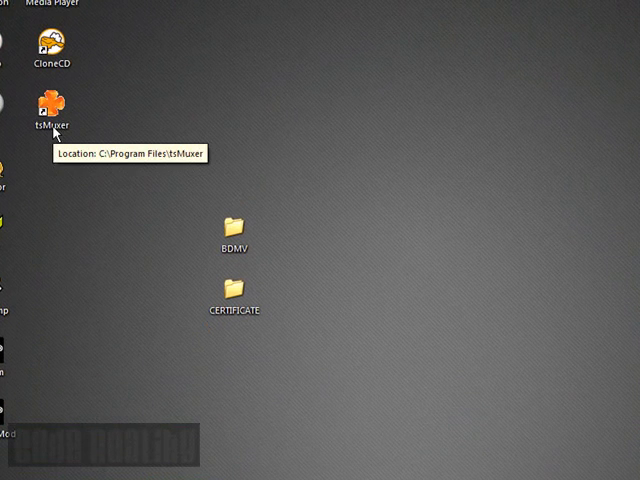
Launch tsMuxeR GUI 1.8.4, browse its About and Split & cut tabs, ending on Input
{"action": "double_click", "coordinate": [48, 105]}
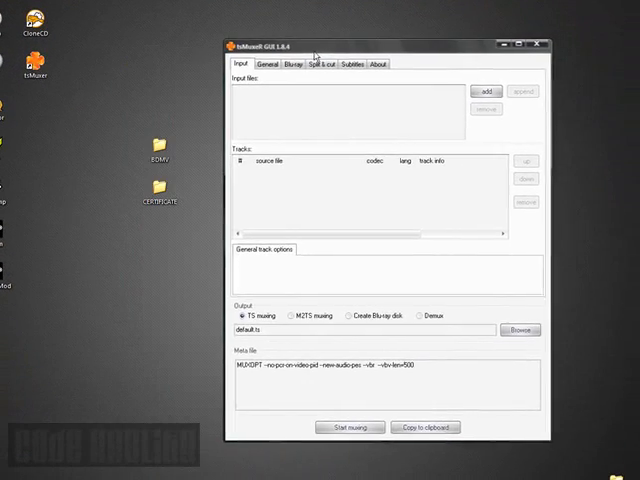
{"action": "left_click", "coordinate": [378, 64]}
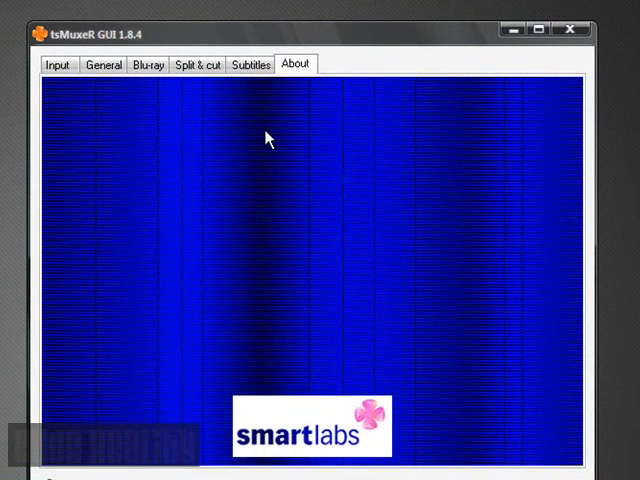
{"action": "left_click", "coordinate": [58, 64]}
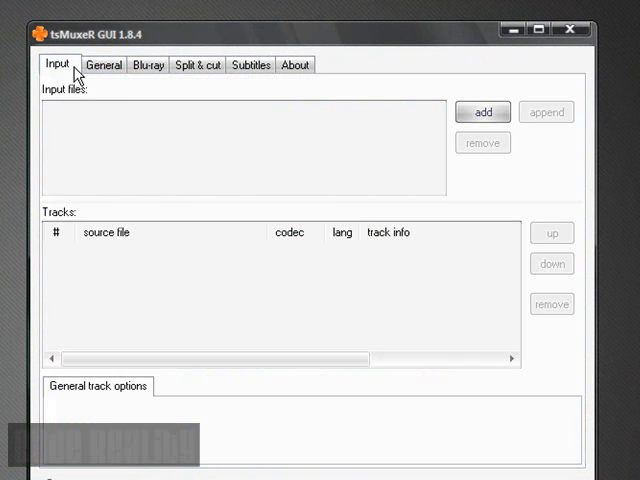
{"action": "mouse_move", "coordinate": [547, 55]}
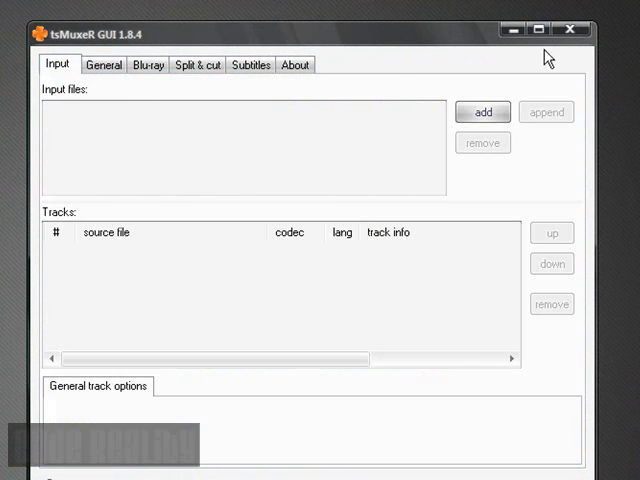
{"action": "mouse_move", "coordinate": [520, 215]}
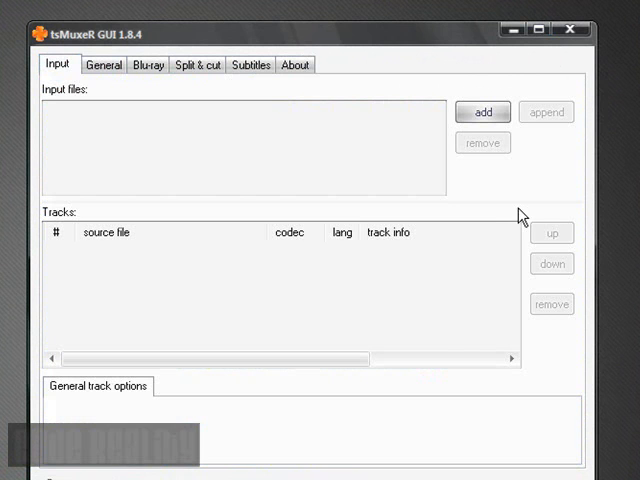
{"action": "mouse_move", "coordinate": [525, 218]}
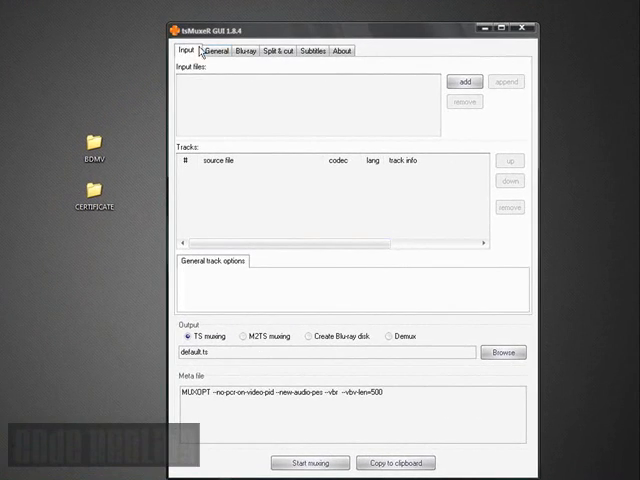
{"action": "left_click", "coordinate": [237, 64]}
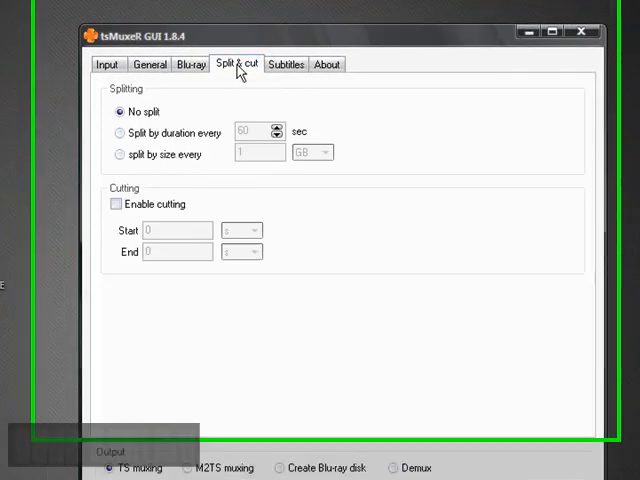
{"action": "left_click", "coordinate": [77, 68]}
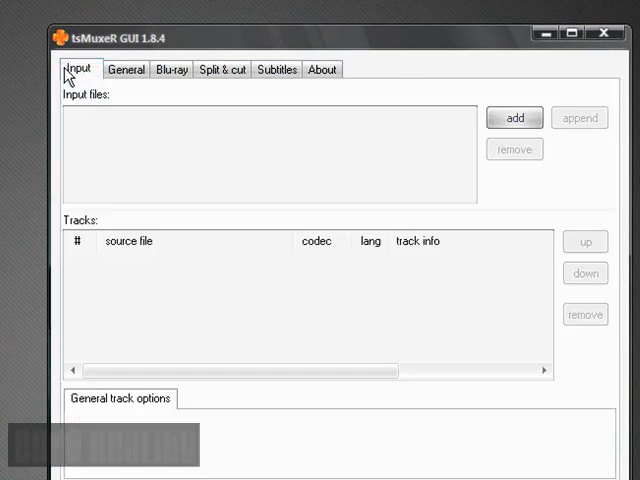
Add the s-hk2rerip movie as input, giving a matching .ts output path
{"action": "left_click", "coordinate": [515, 117]}
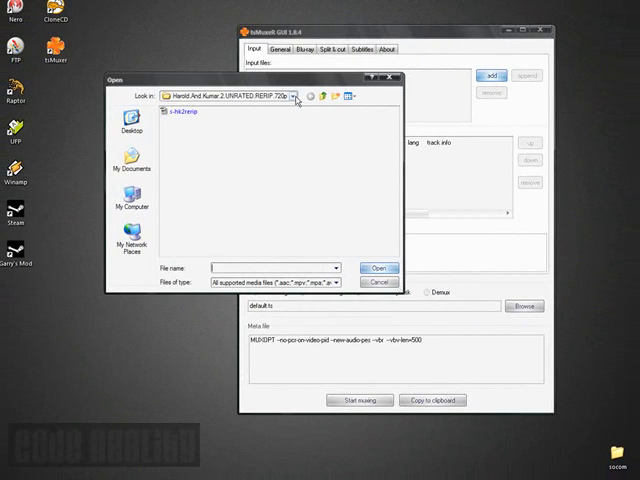
{"action": "mouse_move", "coordinate": [128, 128]}
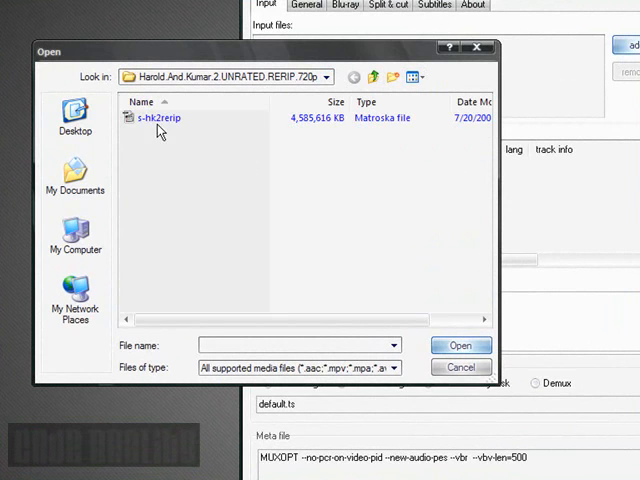
{"action": "left_click", "coordinate": [159, 118]}
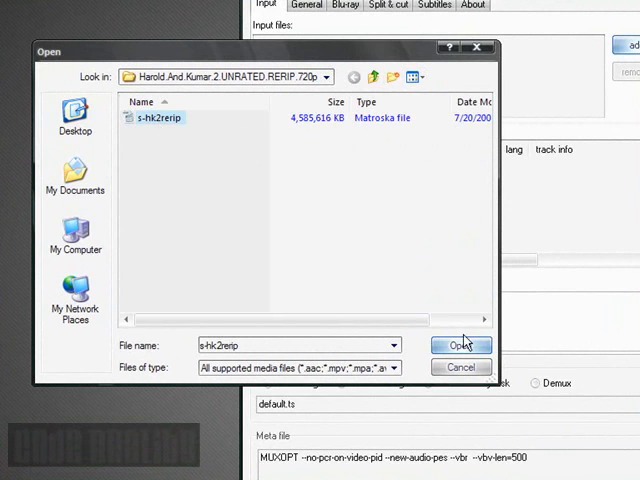
{"action": "left_click", "coordinate": [461, 344]}
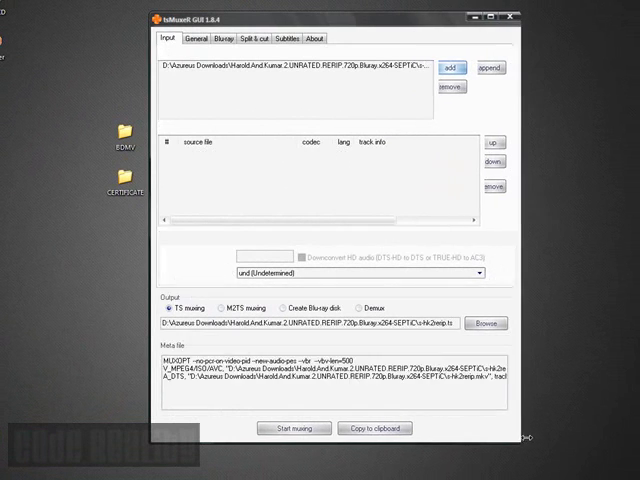
Select track 1, the H.264 video track, to show its General track options
{"action": "left_click", "coordinate": [452, 67]}
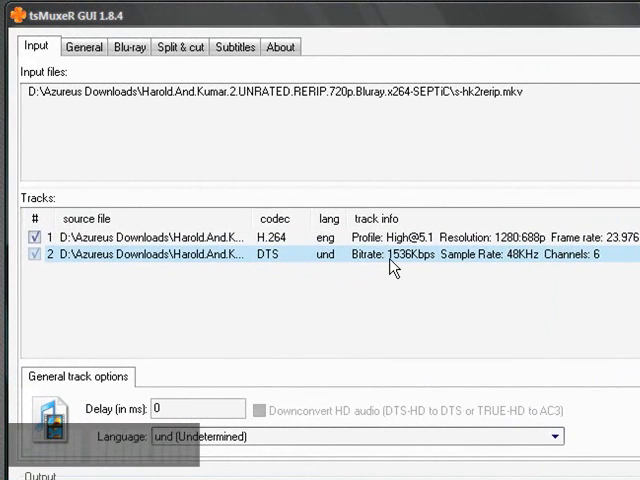
{"action": "left_click", "coordinate": [150, 236]}
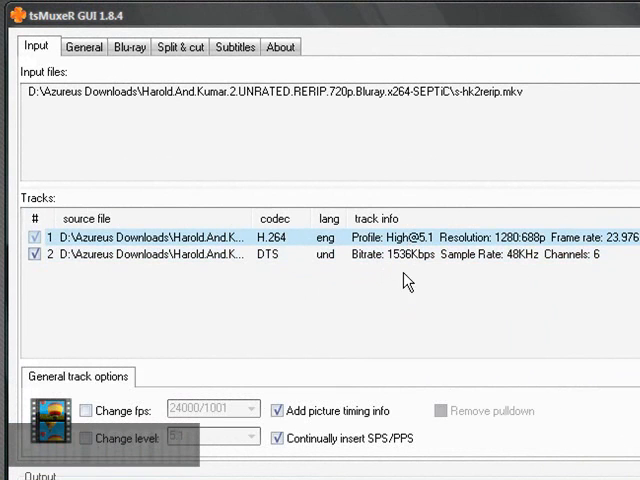
{"action": "mouse_move", "coordinate": [421, 360]}
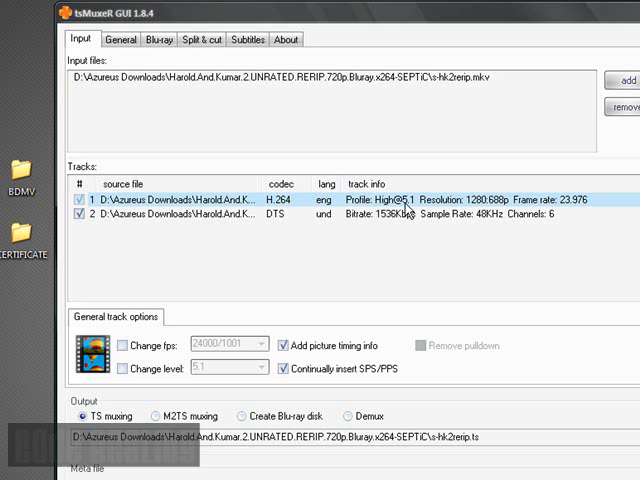
{"action": "mouse_move", "coordinate": [456, 261]}
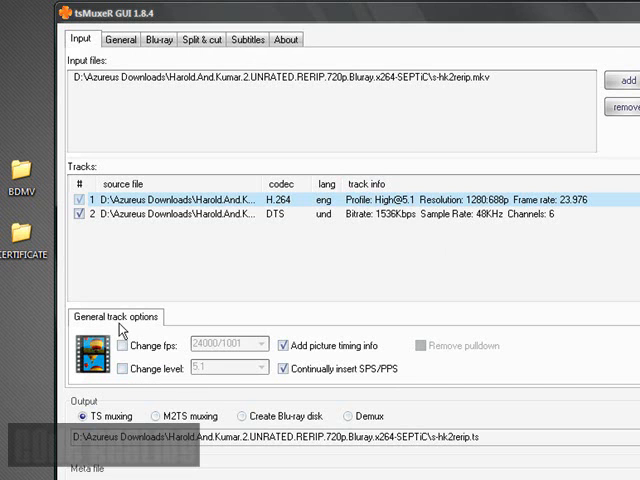
Change the video level to 4.1, choose Create Blu-ray disk output, and minimize tsMuxeR
{"action": "left_click", "coordinate": [128, 368]}
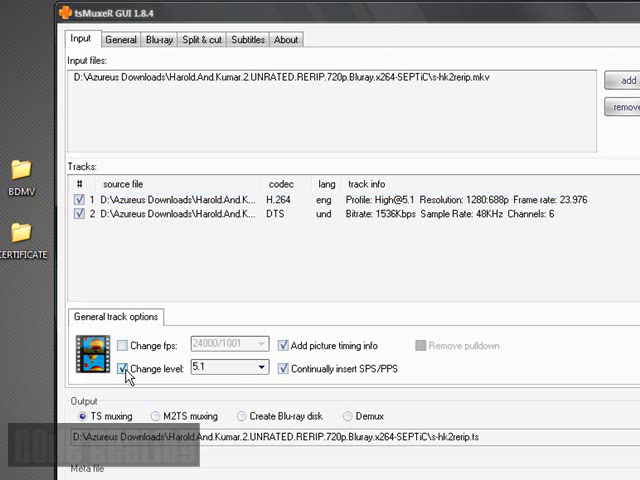
{"action": "left_click", "coordinate": [262, 367]}
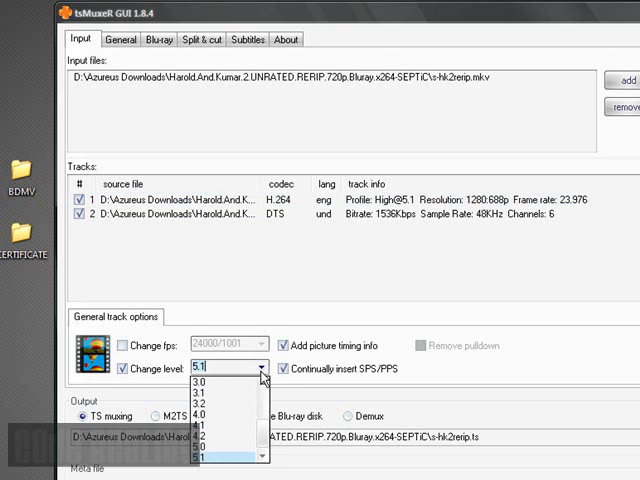
{"action": "mouse_move", "coordinate": [227, 429]}
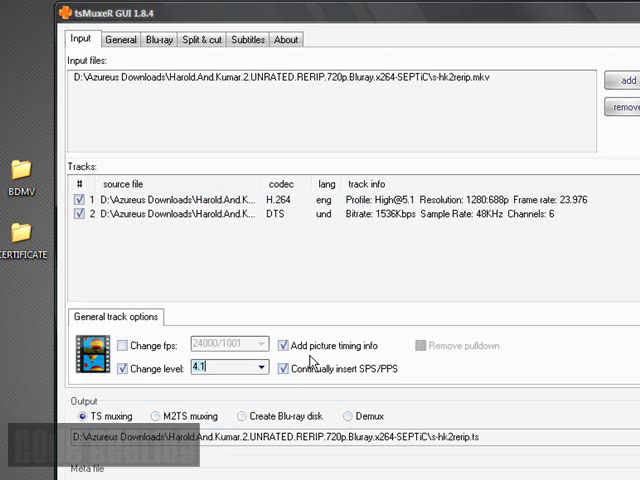
{"action": "mouse_move", "coordinate": [490, 410]}
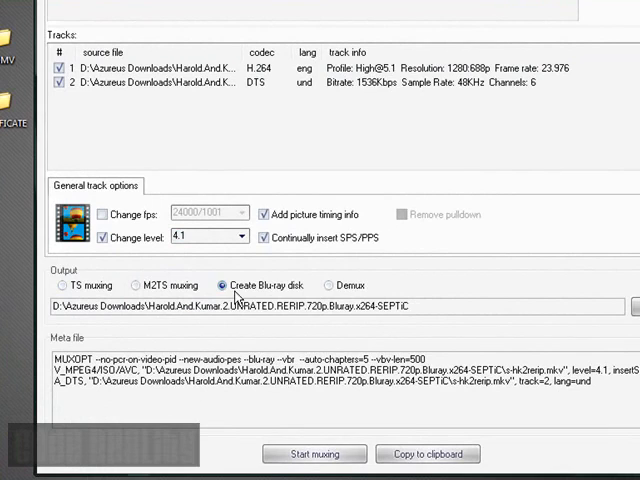
{"action": "left_click", "coordinate": [314, 461]}
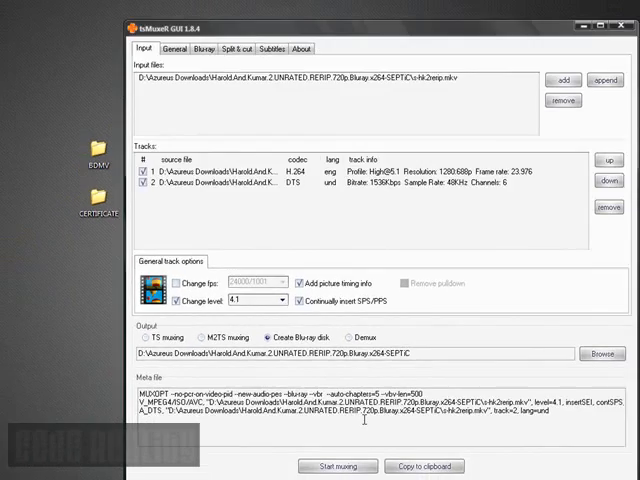
{"action": "left_click", "coordinate": [625, 25]}
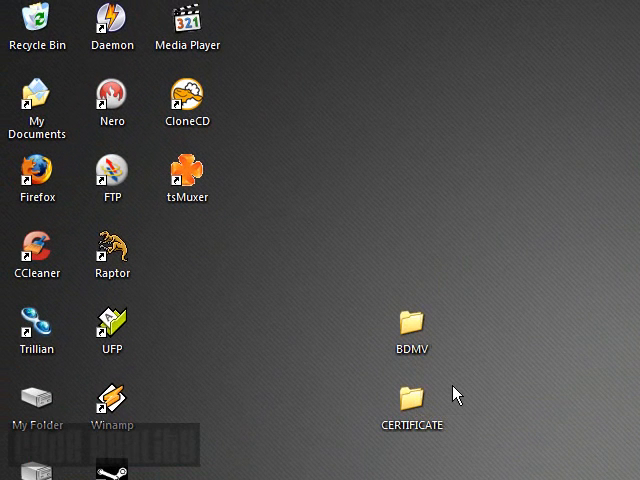
{"action": "mouse_move", "coordinate": [472, 400]}
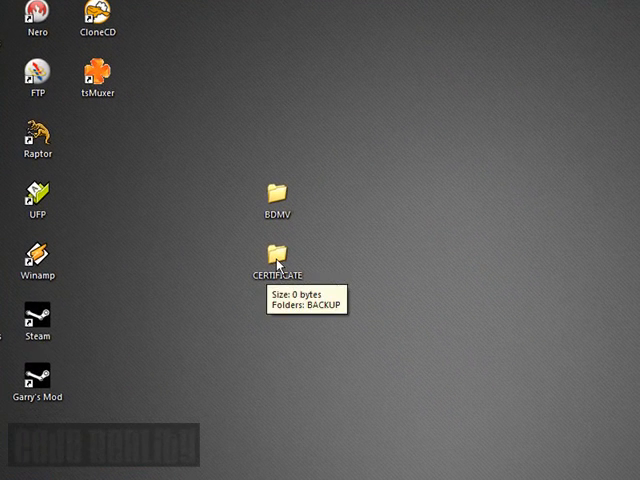
{"action": "double_click", "coordinate": [268, 256]}
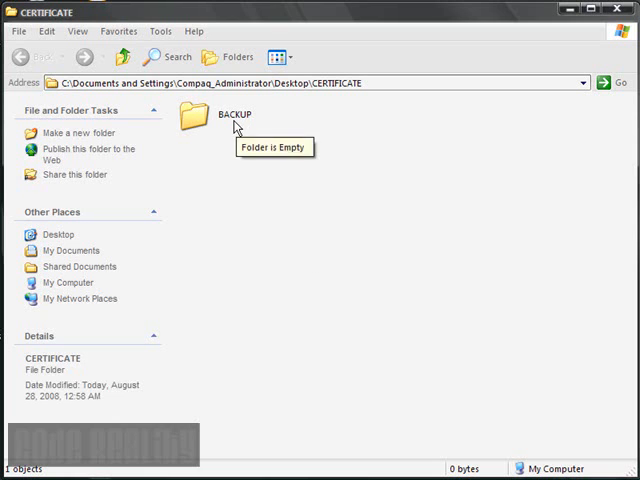
{"action": "double_click", "coordinate": [195, 118]}
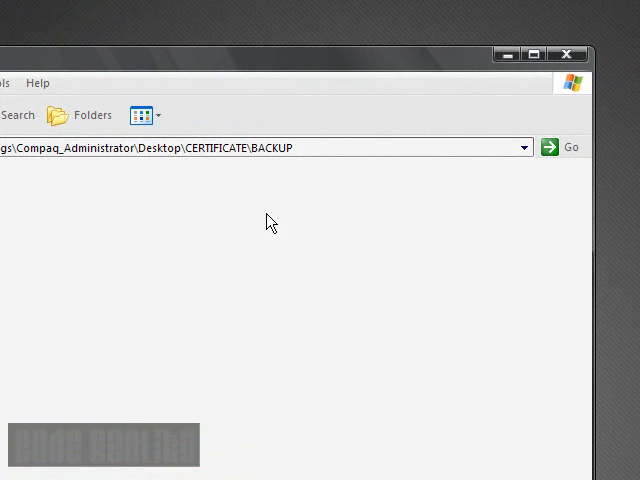
{"action": "left_click", "coordinate": [567, 55]}
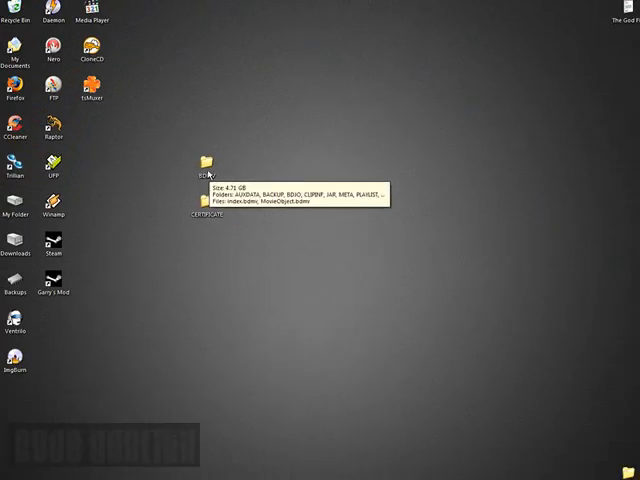
Browse BDMV's STREAM (4.71 GB transport stream) and PLAYLIST (00000.mpls) folders in Explorer
{"action": "double_click", "coordinate": [205, 160]}
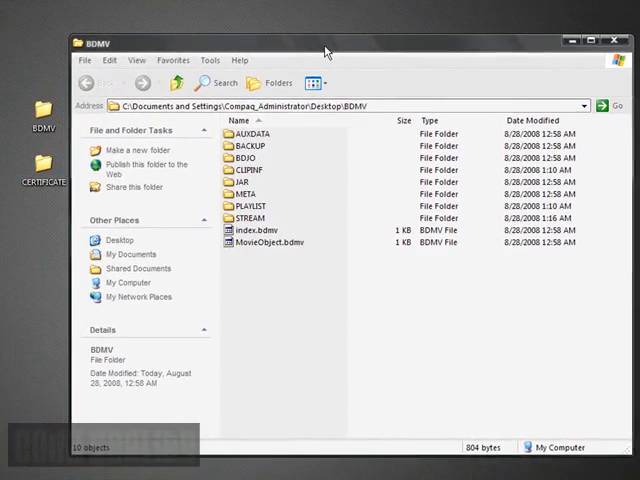
{"action": "mouse_move", "coordinate": [256, 220]}
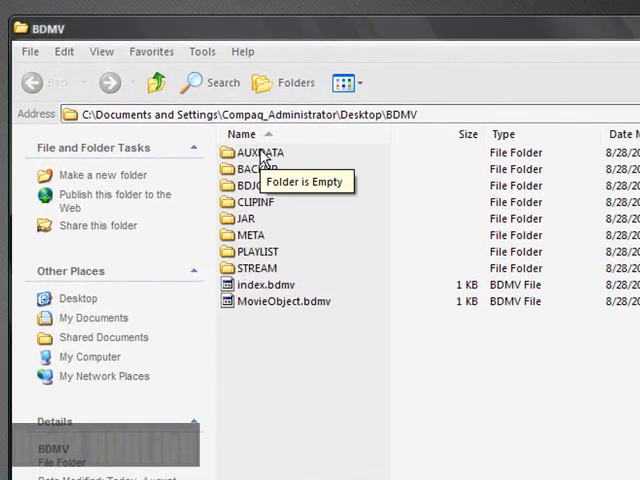
{"action": "left_click", "coordinate": [255, 168]}
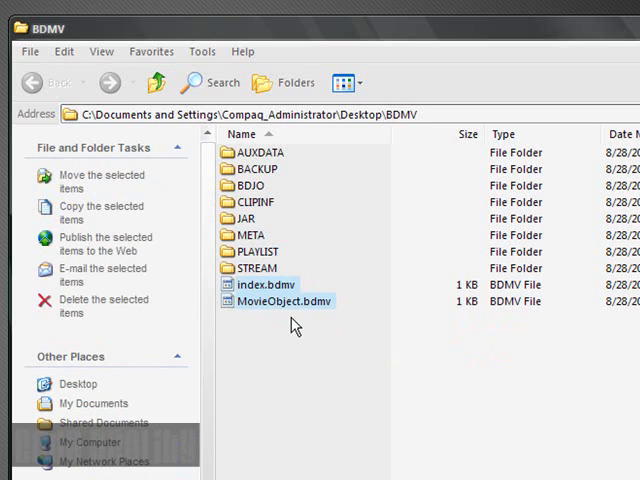
{"action": "double_click", "coordinate": [257, 268]}
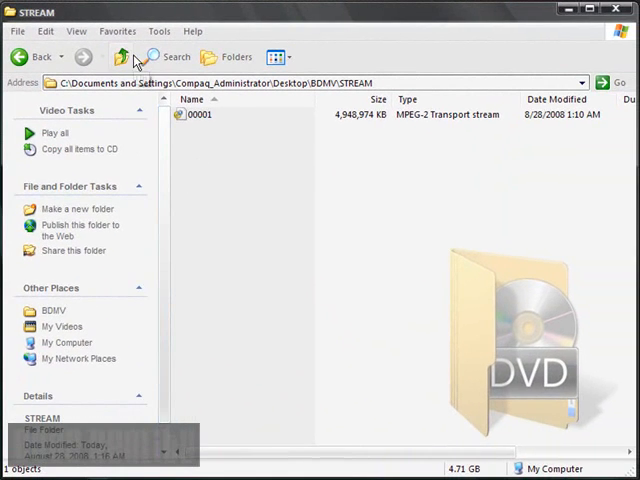
{"action": "left_click", "coordinate": [25, 70]}
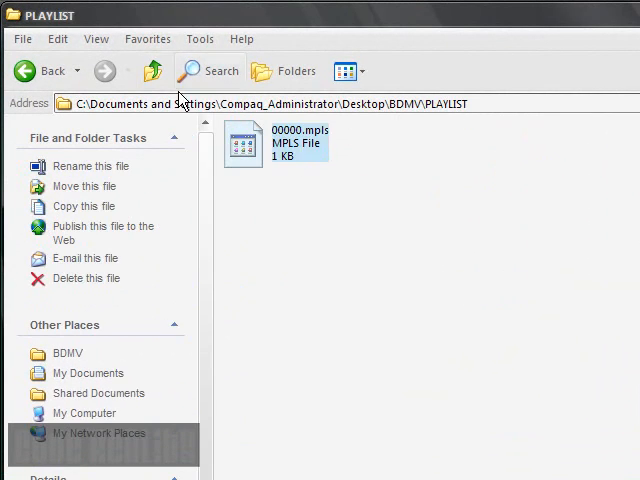
{"action": "left_click", "coordinate": [32, 70]}
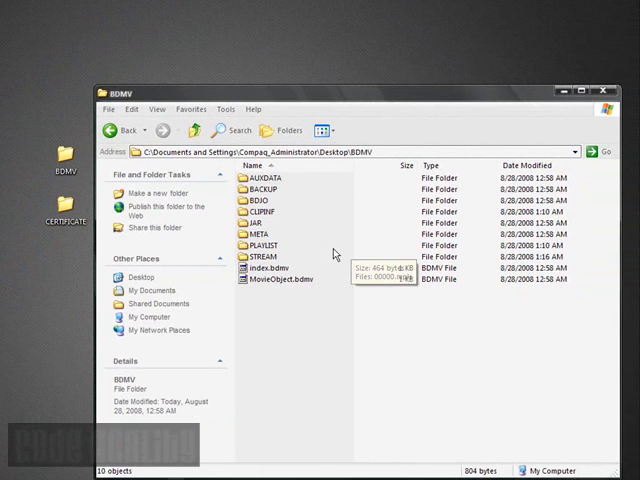
Close Explorer to return to tsMuxeR GUI showing level 4.1 and Blu-ray output
{"action": "left_click", "coordinate": [606, 91]}
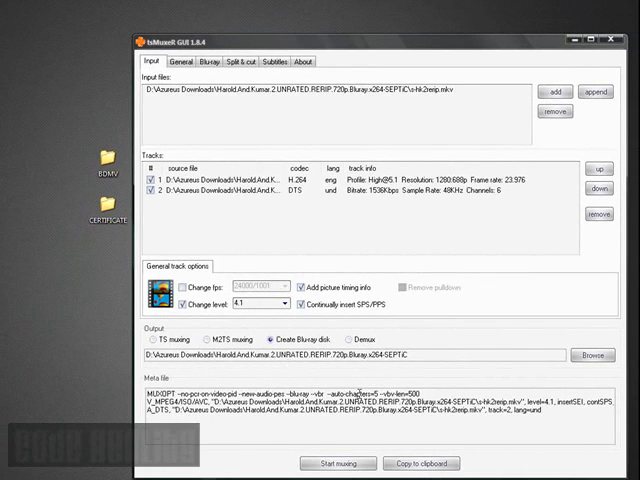
{"action": "mouse_move", "coordinate": [568, 39]}
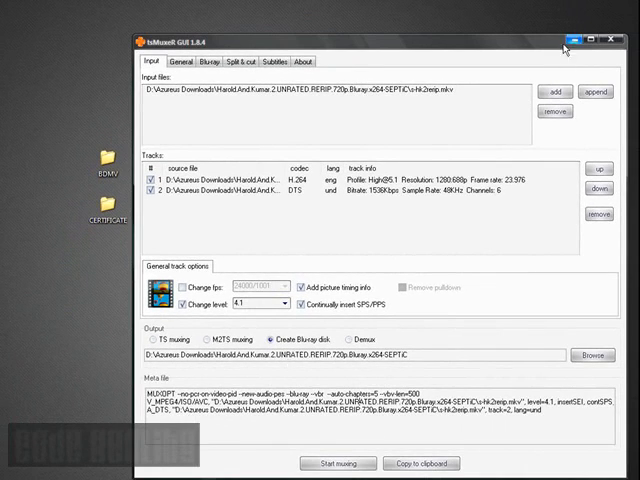
Minimize tsMuxeR GUI to reveal the BDMV and CERTIFICATE folders on the desktop
{"action": "left_click", "coordinate": [610, 38]}
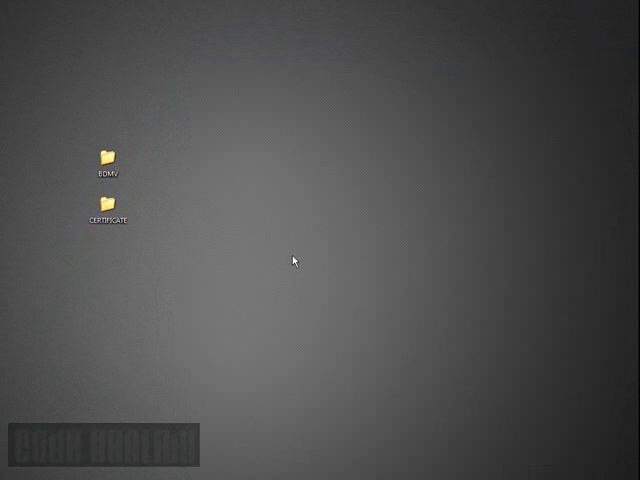
{"action": "mouse_move", "coordinate": [223, 241]}
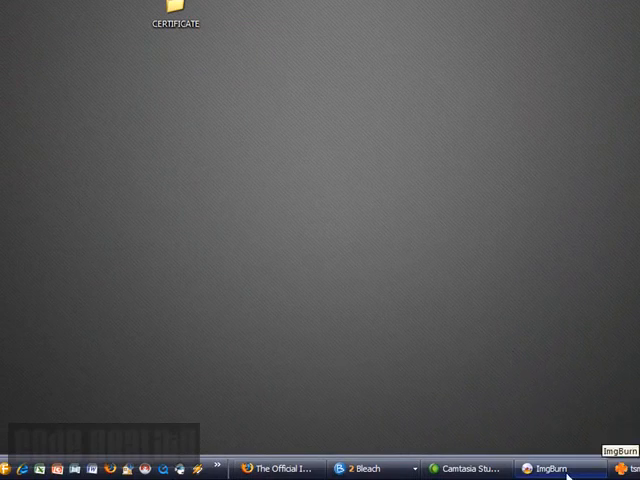
{"action": "mouse_move", "coordinate": [235, 81]}
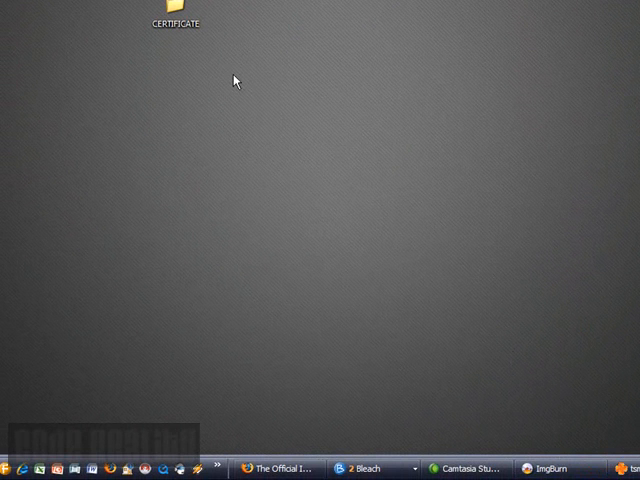
{"action": "mouse_move", "coordinate": [240, 88]}
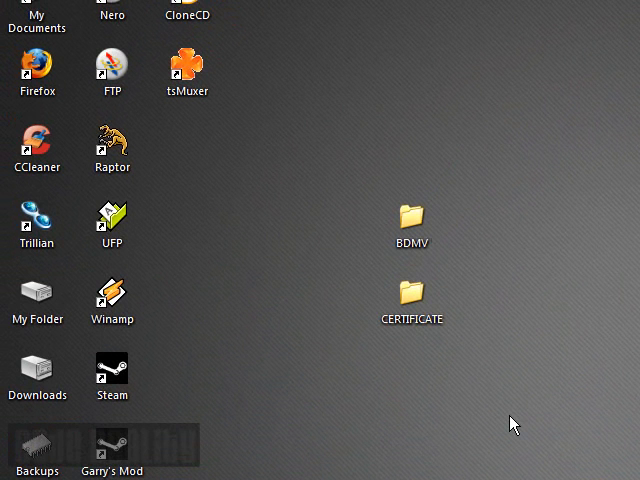
{"action": "mouse_move", "coordinate": [456, 456]}
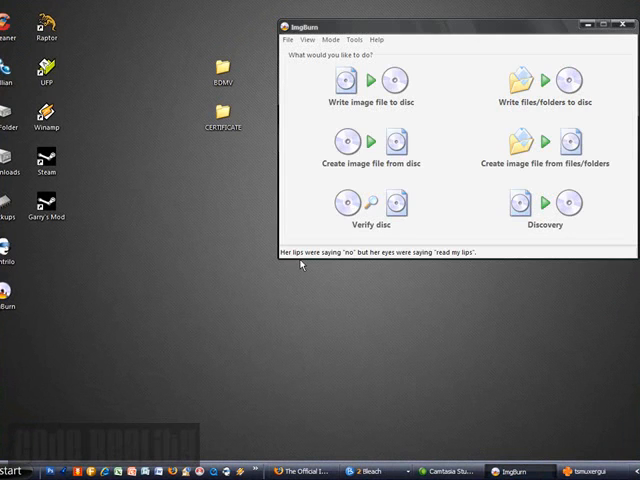
{"action": "mouse_move", "coordinate": [544, 83]}
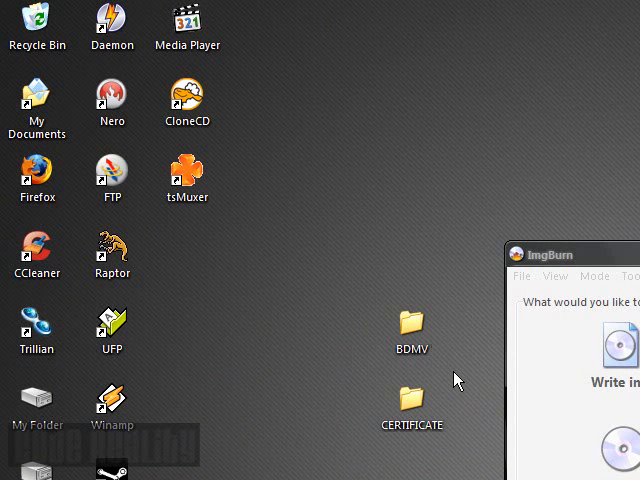
{"action": "mouse_move", "coordinate": [428, 318]}
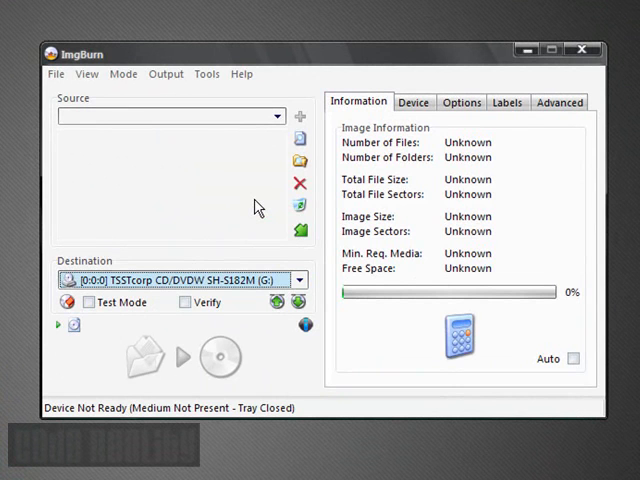
{"action": "mouse_move", "coordinate": [152, 252]}
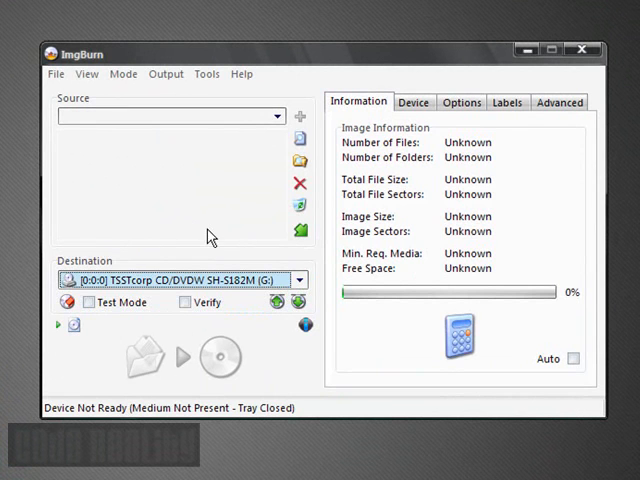
{"action": "mouse_move", "coordinate": [83, 415]}
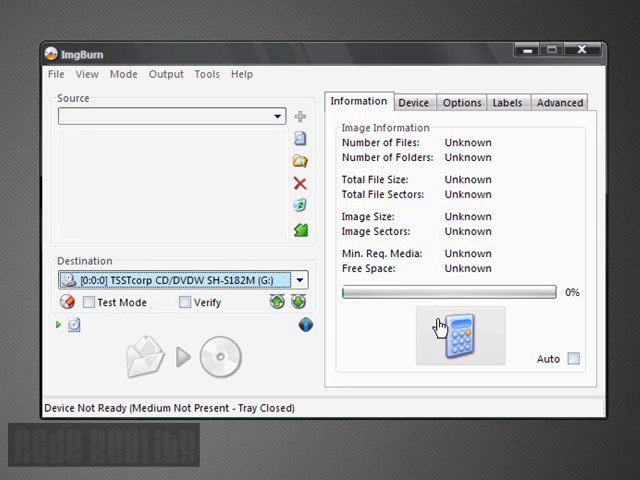
{"action": "mouse_move", "coordinate": [178, 422]}
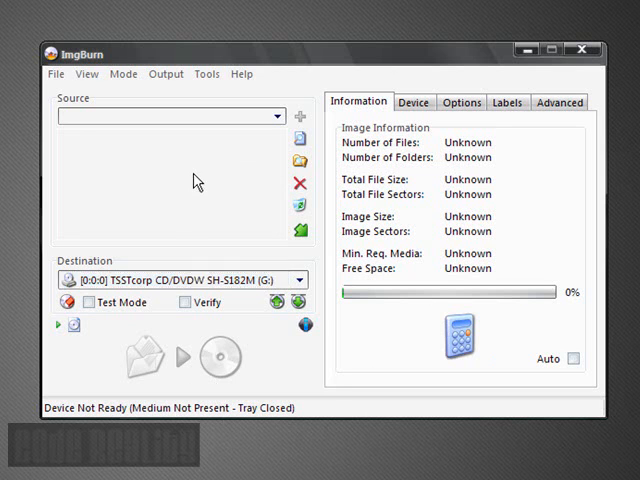
Add the desktop BDMV and CERTIFICATE folders to ImgBurn's source list
{"action": "left_click", "coordinate": [278, 116]}
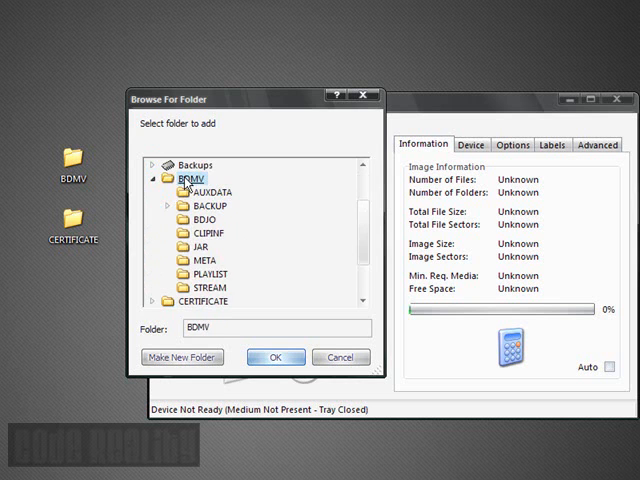
{"action": "left_click", "coordinate": [275, 357]}
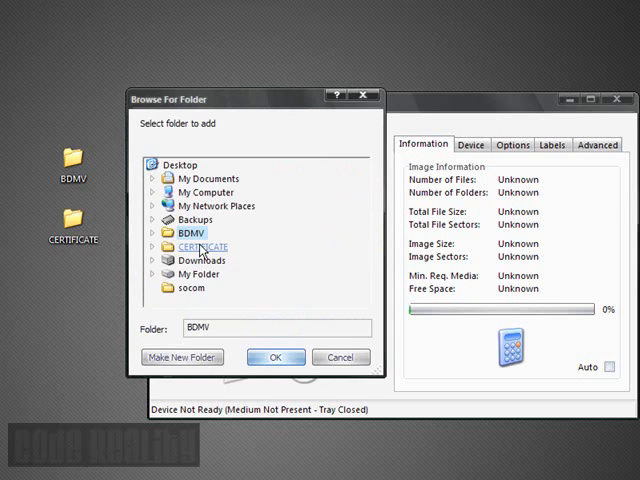
{"action": "left_click", "coordinate": [275, 357]}
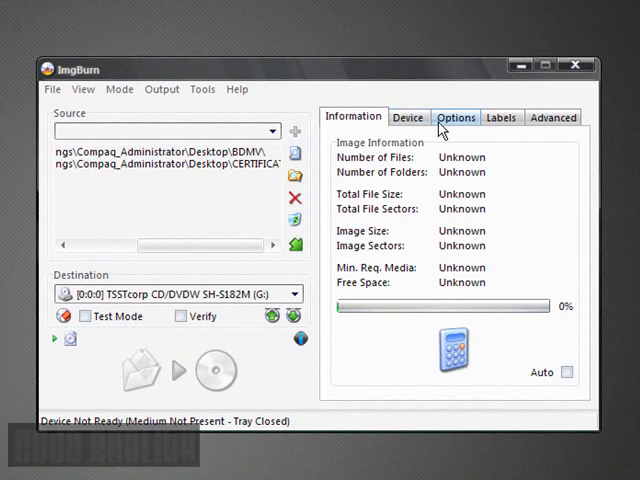
On ImgBurn's Options tab, set File System to UDF with revision 2.50
{"action": "left_click", "coordinate": [455, 117]}
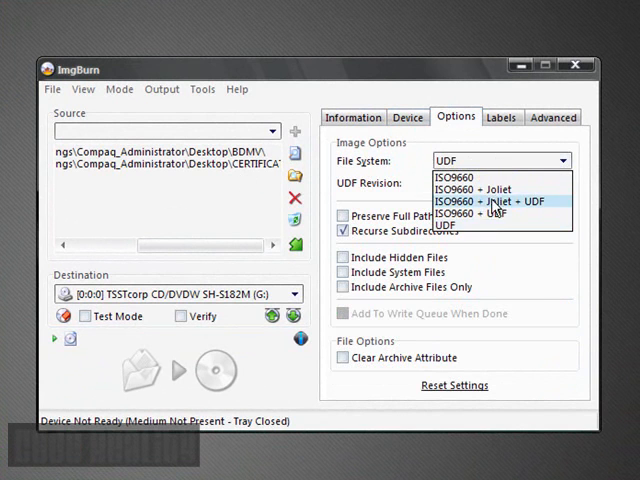
{"action": "left_click", "coordinate": [460, 160]}
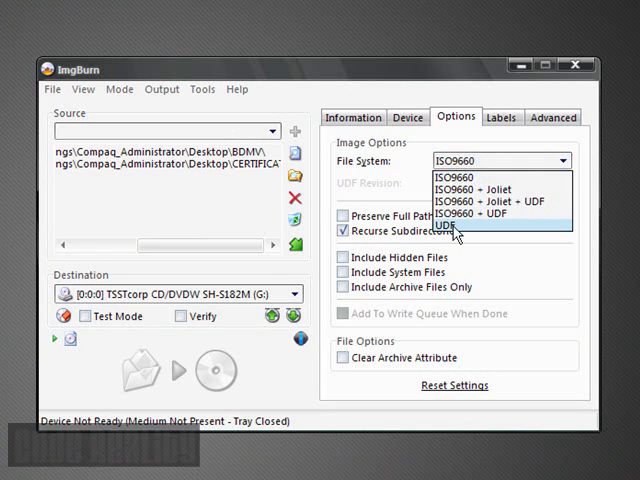
{"action": "left_click", "coordinate": [452, 225]}
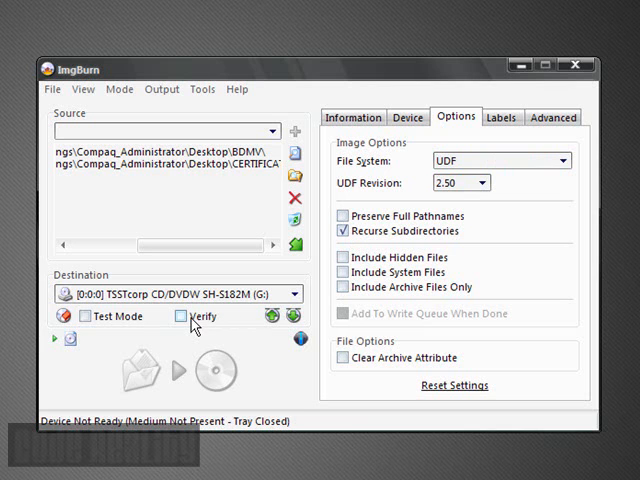
{"action": "mouse_move", "coordinate": [192, 325]}
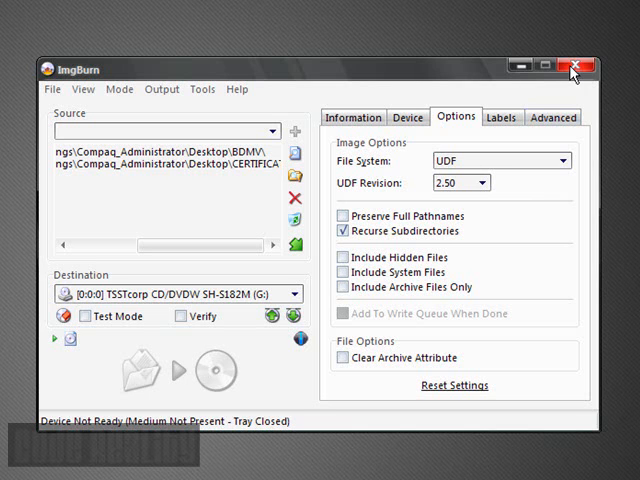
Close the ImgBurn window from its title bar, leaving the desktop empty
{"action": "left_click", "coordinate": [574, 65]}
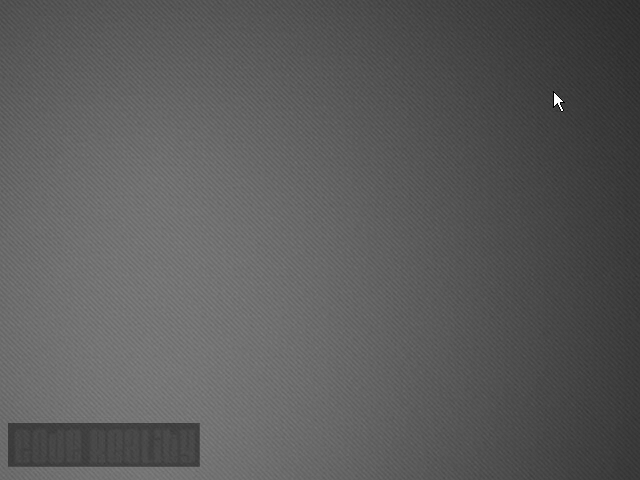
{"action": "mouse_move", "coordinate": [172, 432]}
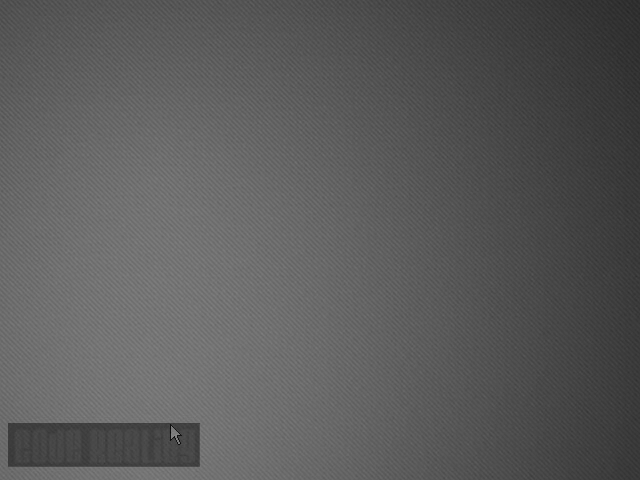